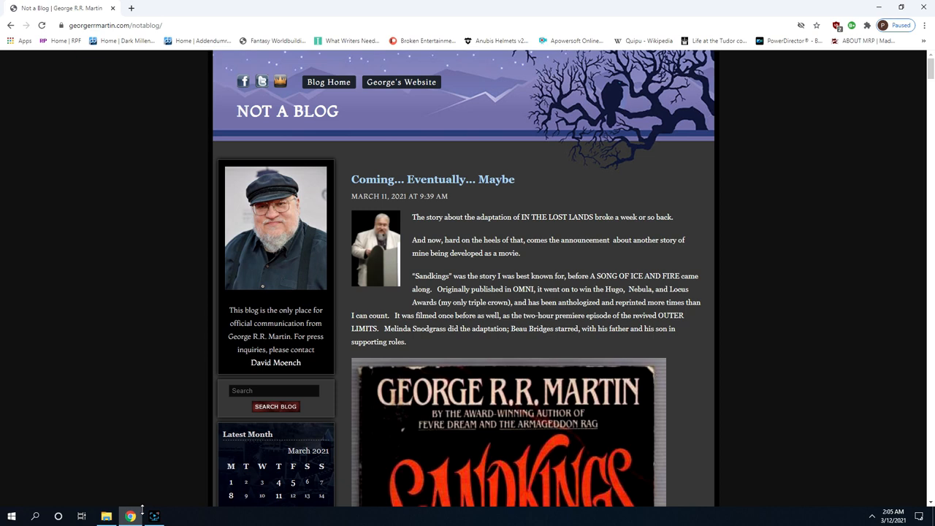
Scroll the Not a Blog post past the Sandkings cover to the film adaptation paragraph.
scroll("down", 3)
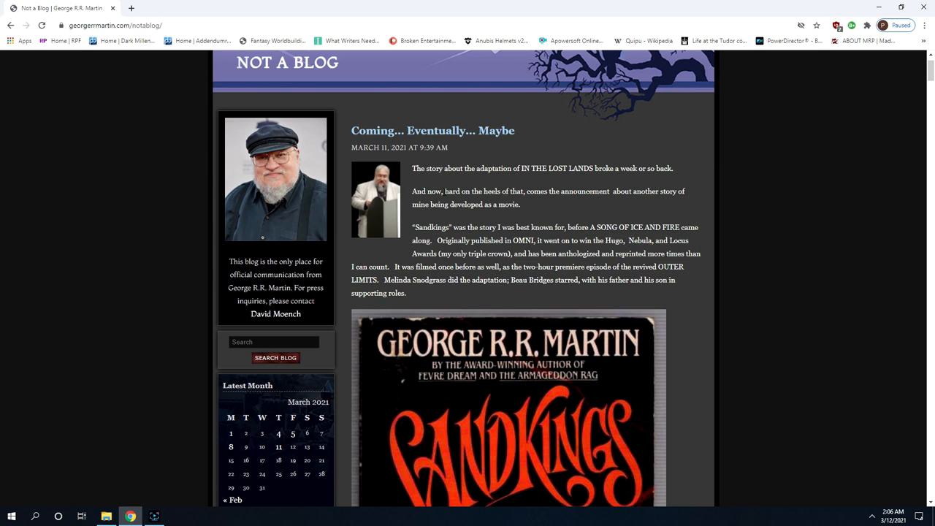
scroll("down", 3)
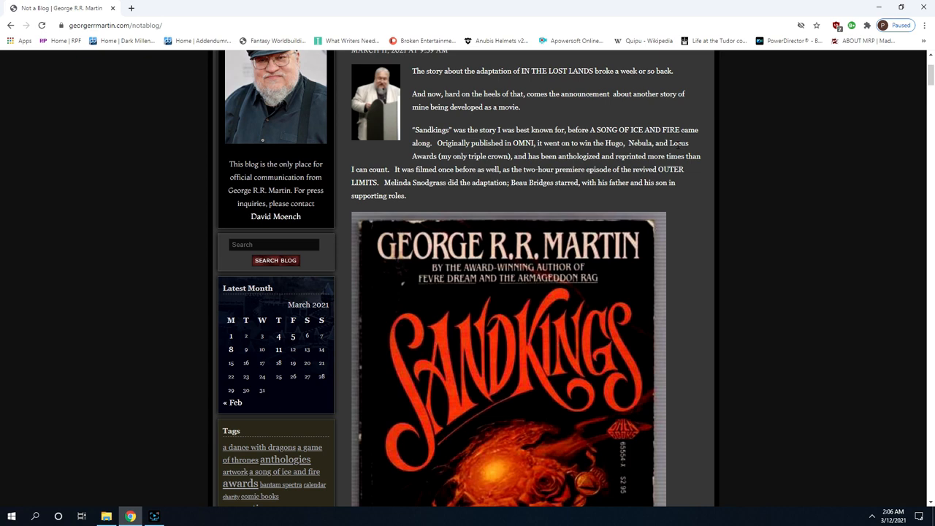
scroll("down", 3)
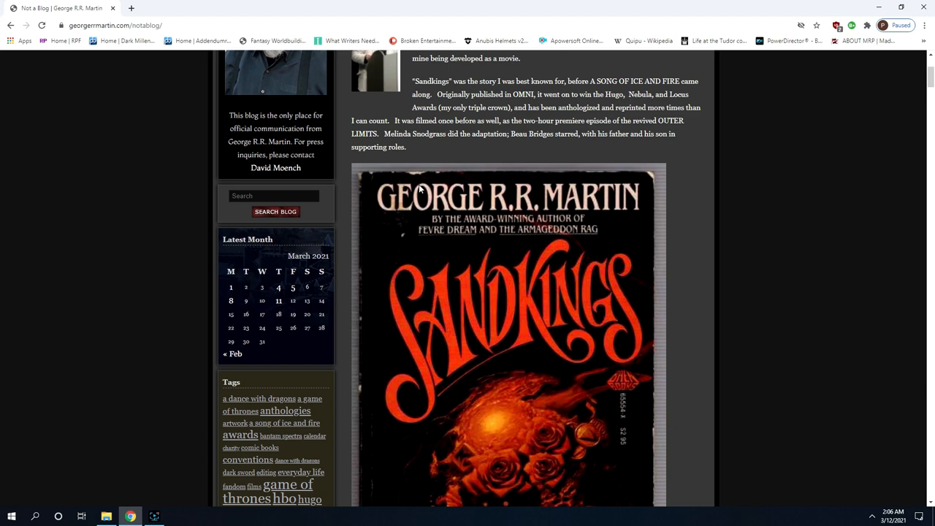
scroll("down", 3)
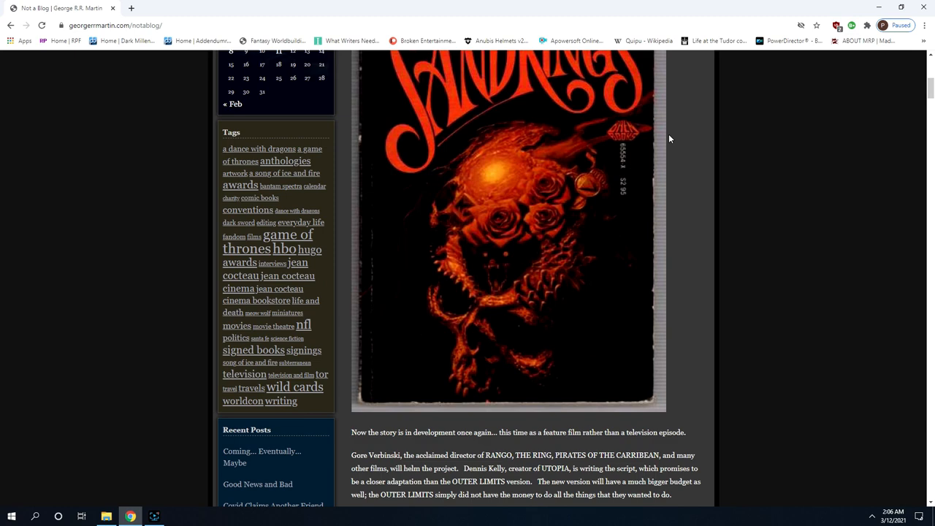
Highlight the Gore Verbinski paragraph, then scroll past the Tor.com link card.
scroll("down", 3)
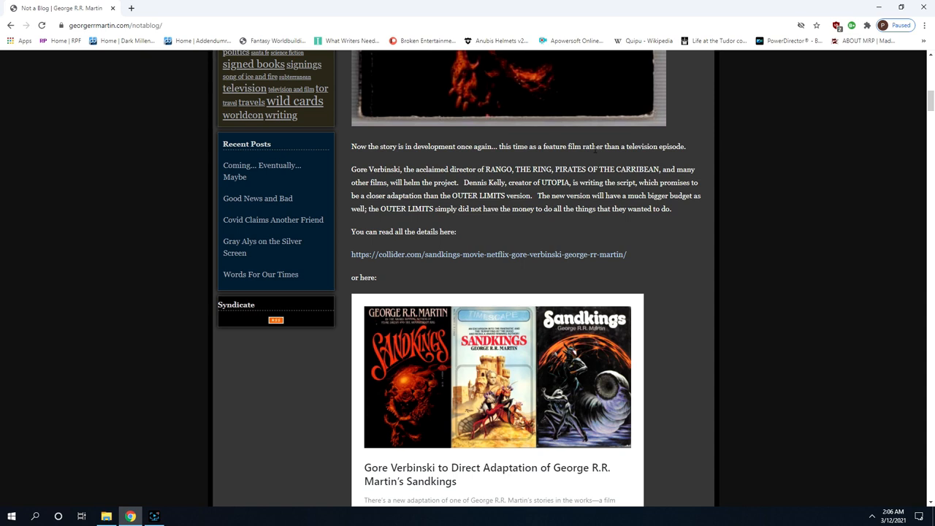
left_click_drag(350, 168, 504, 182)
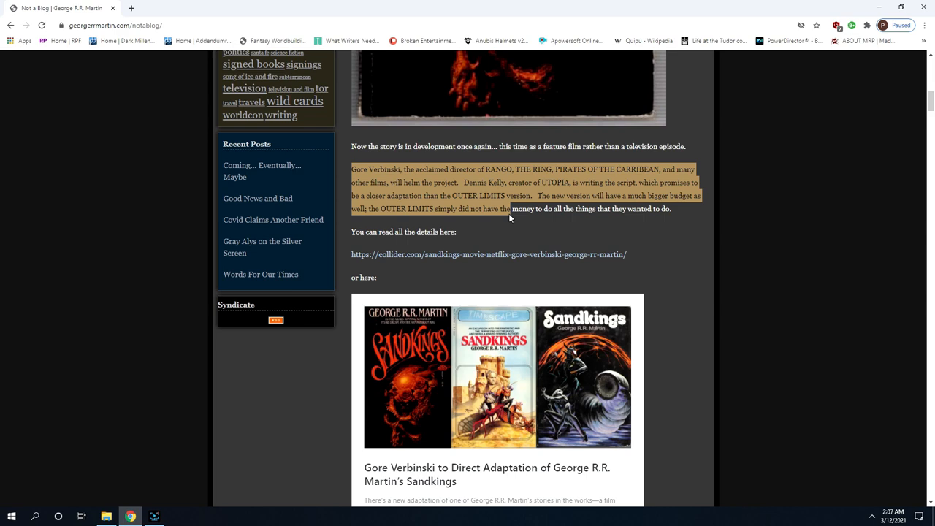
scroll("down", 3)
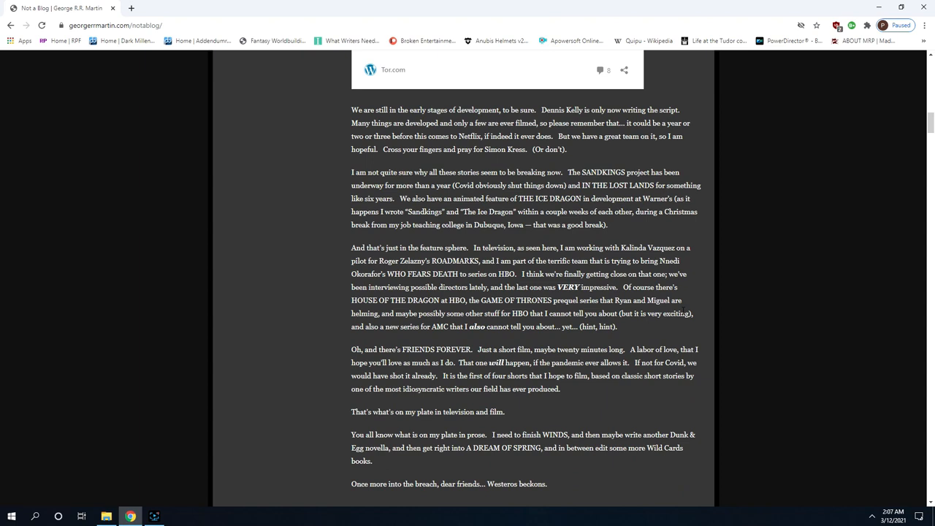
Highlight the sentences on few projects getting filmed and THE ICE DRAGON, then scroll to the tags.
left_click_drag(542, 110, 609, 110)
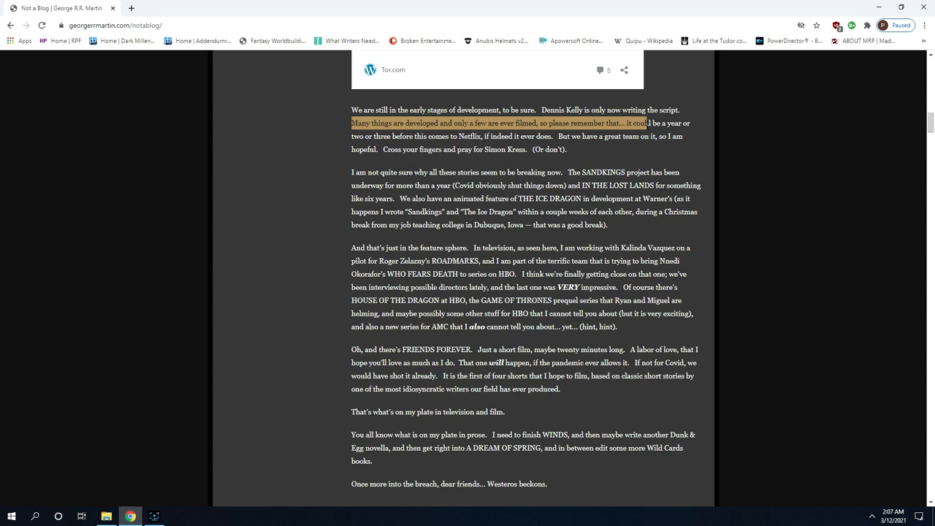
left_click_drag(648, 123, 683, 143)
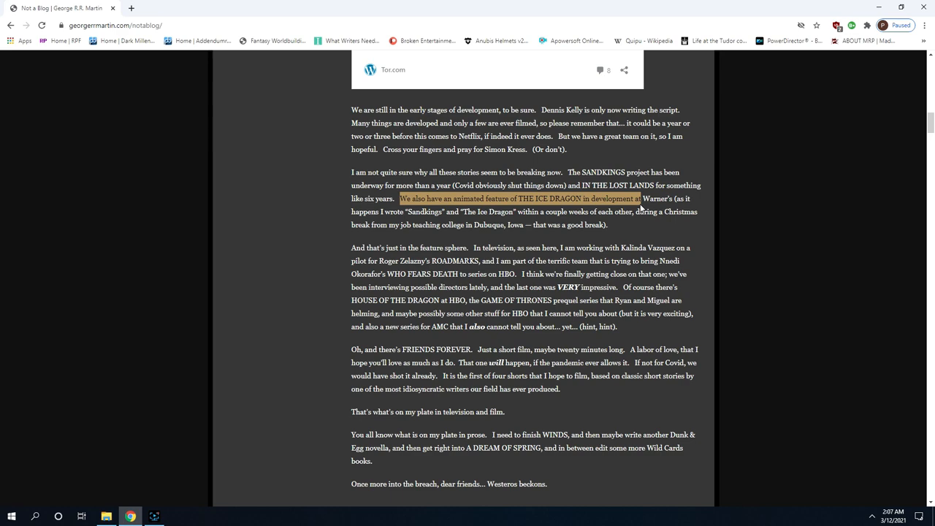
scroll("down", 3)
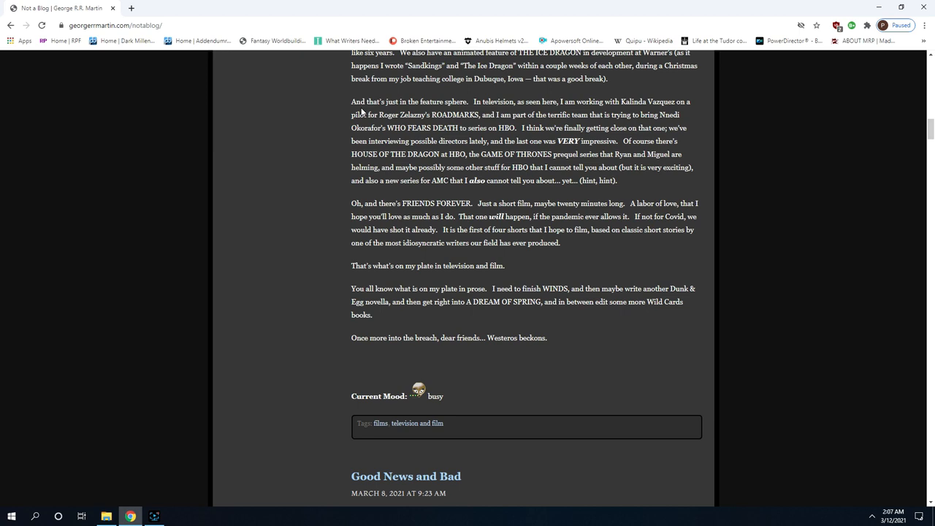
Highlight the sentence about interviewing possible directors, clear it, and scroll to Good News and Bad.
left_click_drag(473, 102, 574, 102)
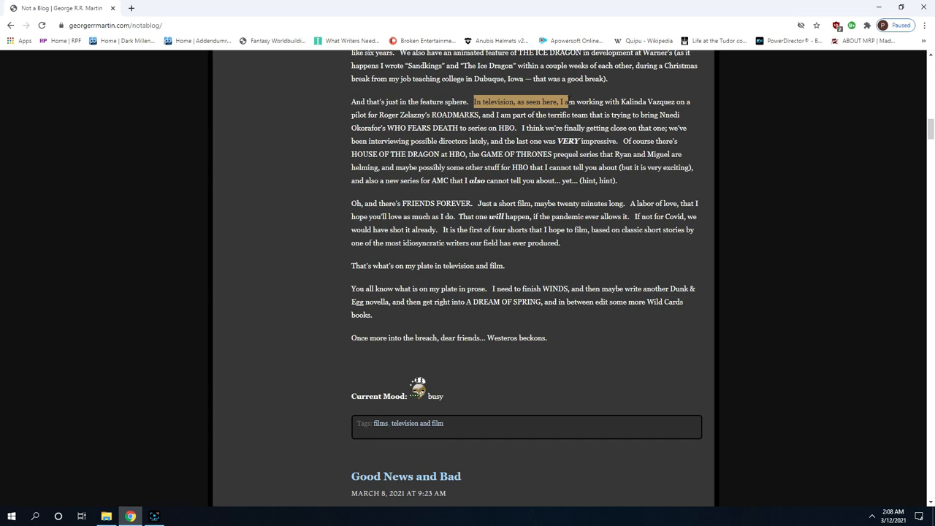
left_click_drag(562, 102, 647, 115)
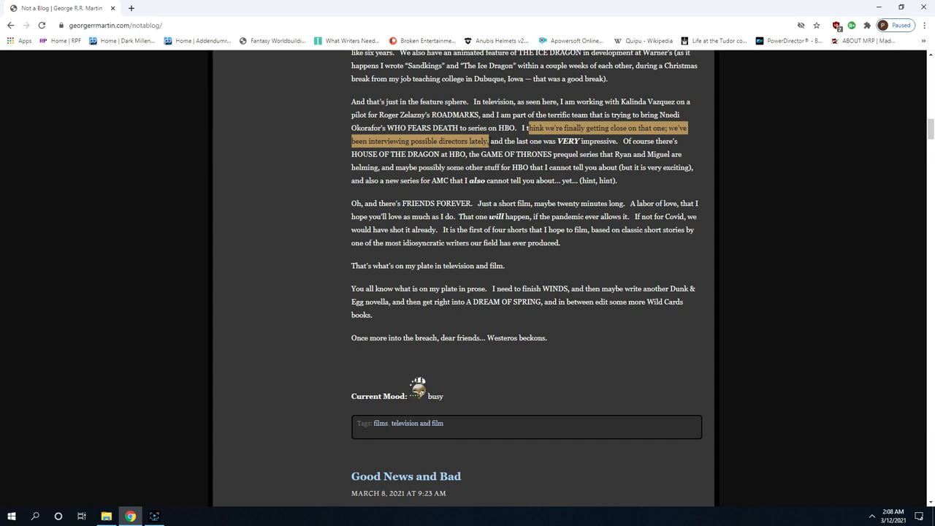
left_click(462, 154)
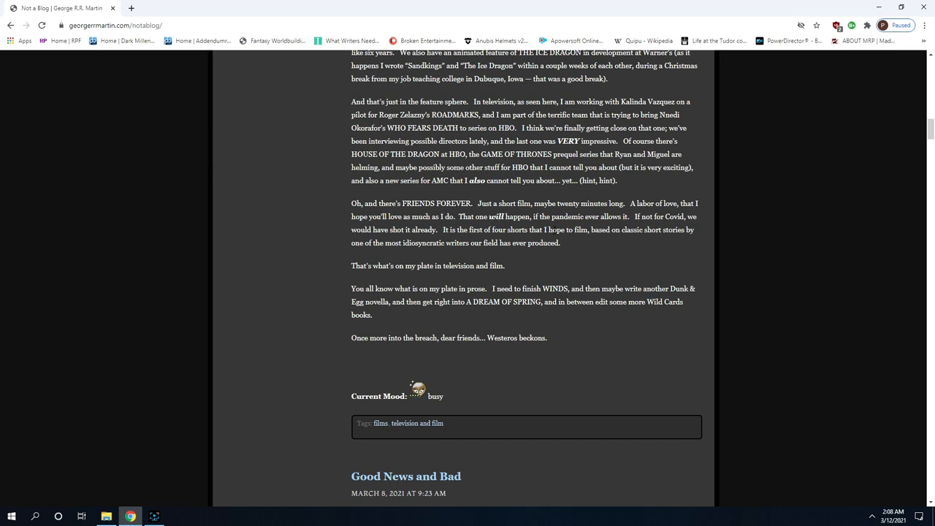
mouse_move(431, 193)
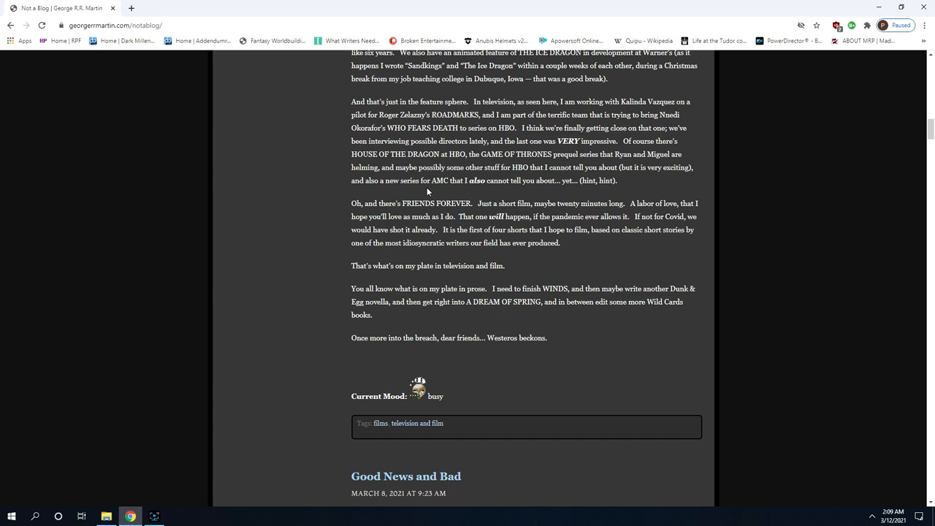
scroll("down", 3)
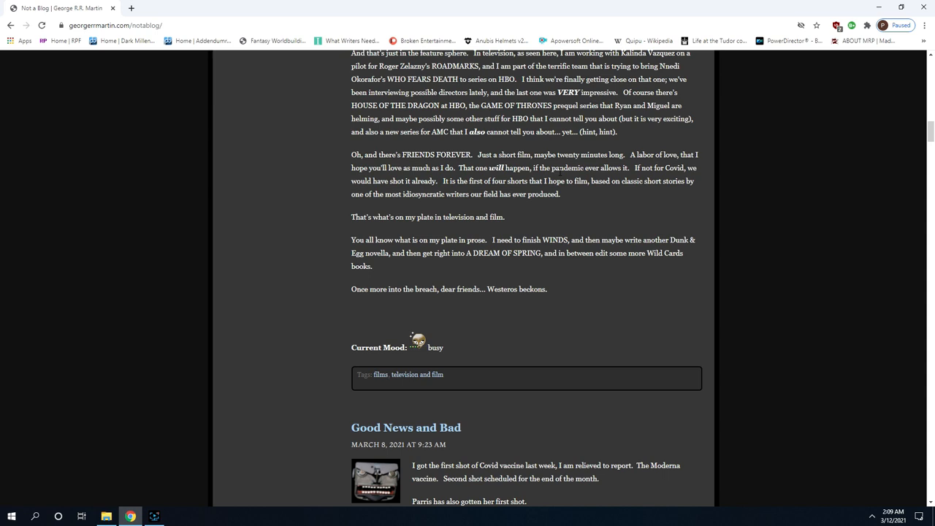
mouse_move(605, 190)
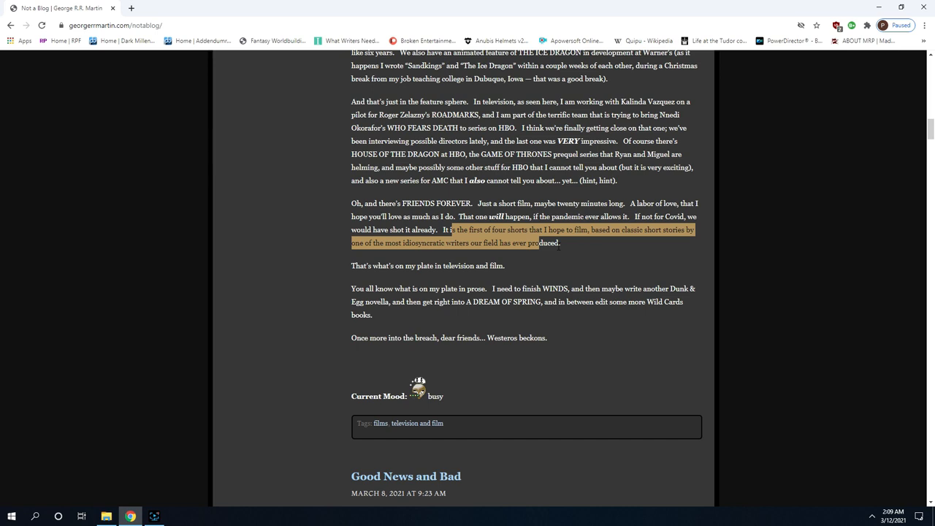
Scroll Good News and Bad past Parris's first vaccine shot to turning the pandemic's corner.
scroll("down", 3)
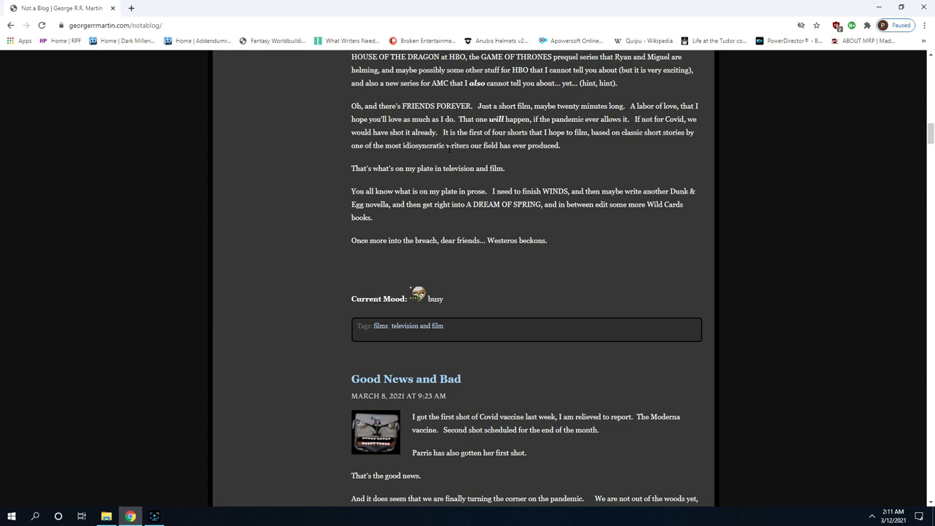
mouse_move(248, 226)
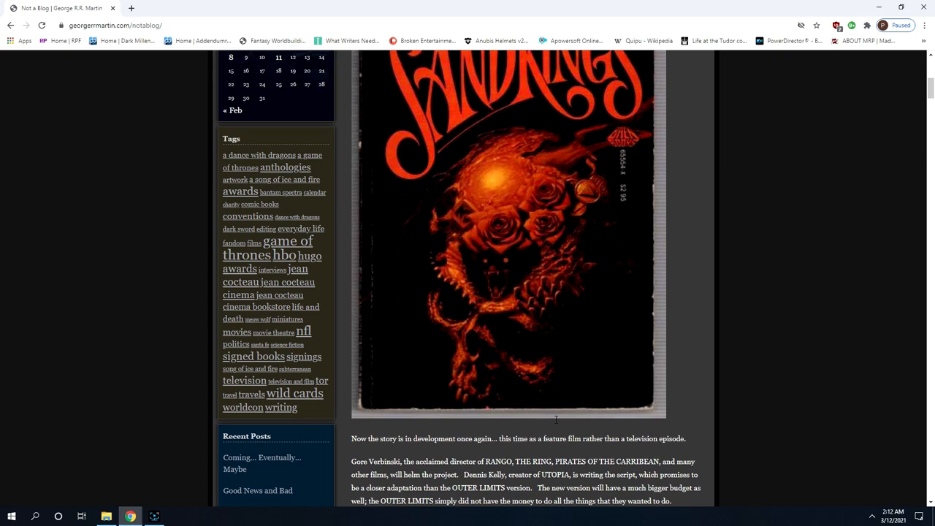
Scroll to the Sandkings post's FRIENDS FOREVER and prose-plans paragraphs.
scroll("down", 3)
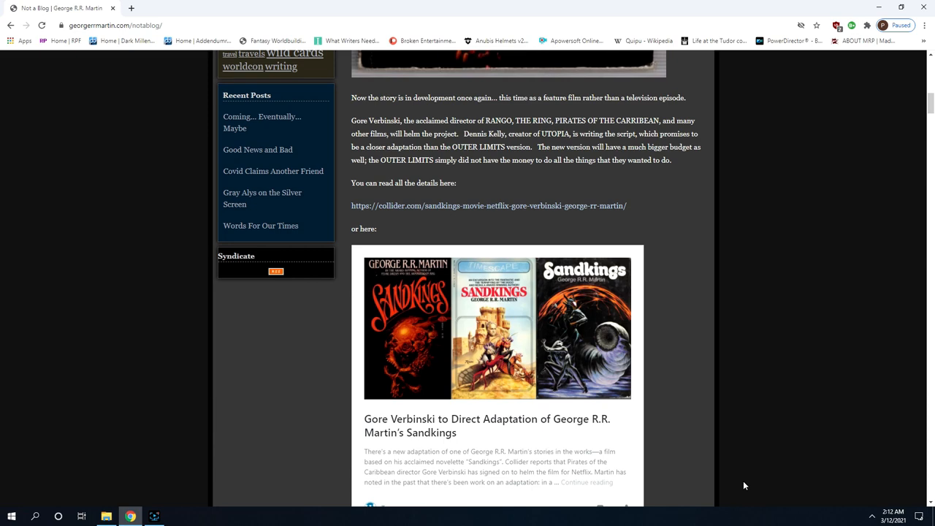
scroll("down", 3)
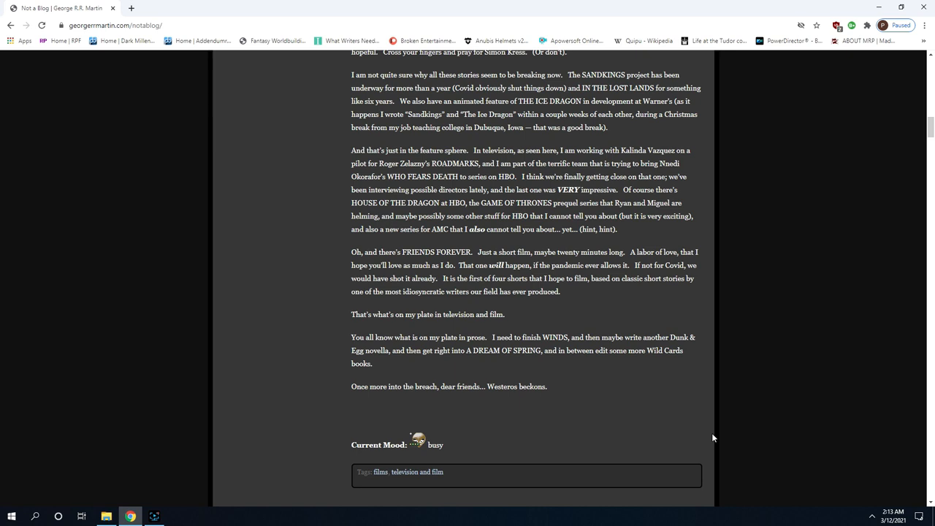
Scroll to the Sandkings post's tags and the Good News and Bad vaccine-shot opening.
scroll("down", 3)
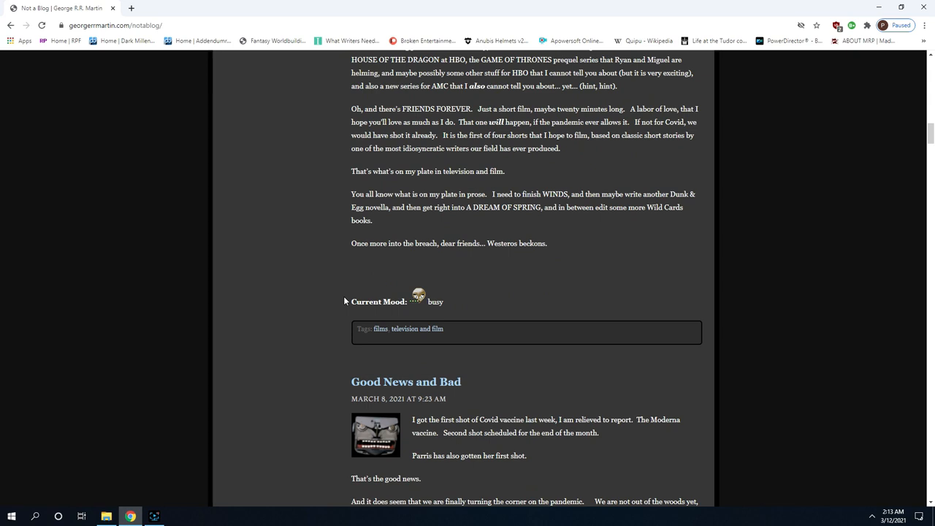
scroll("down", 3)
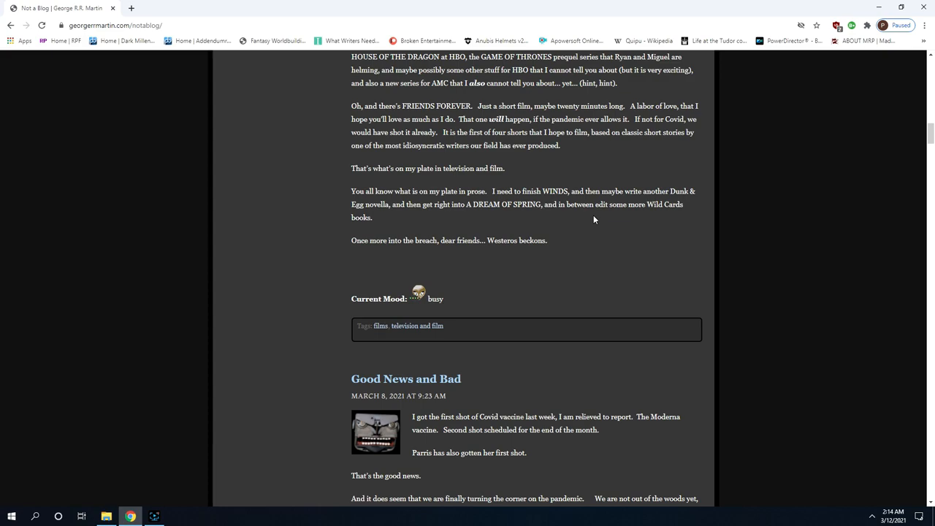
Scroll to the Sandkings cover with its feature-film paragraph and Collider article link.
scroll("down", 3)
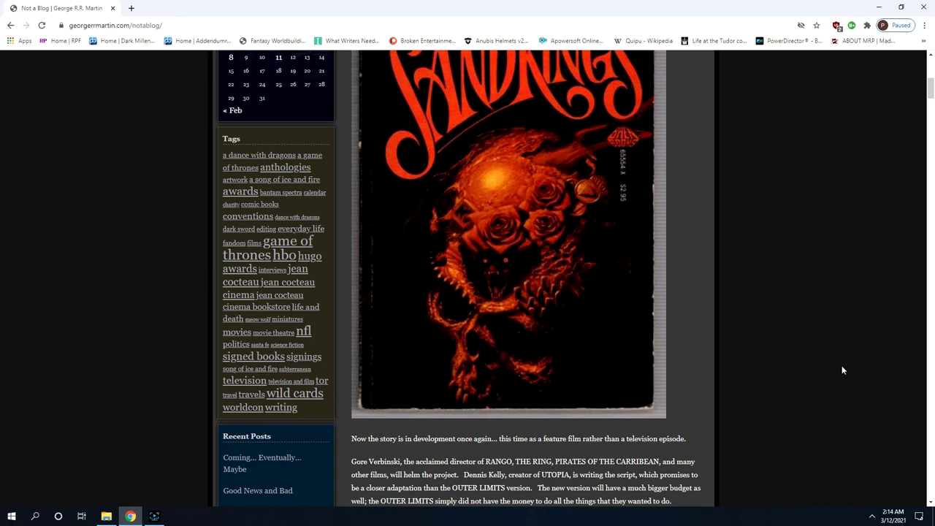
scroll("down", 3)
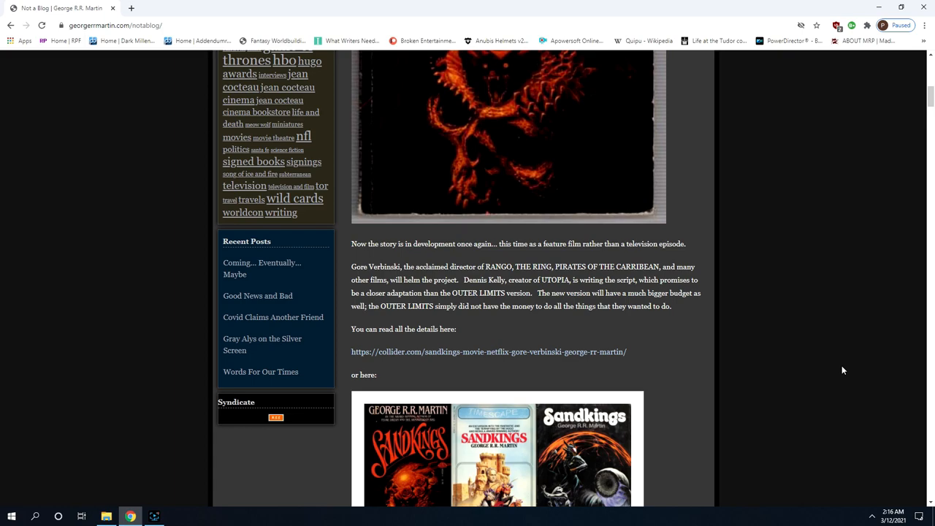
scroll("down", 3)
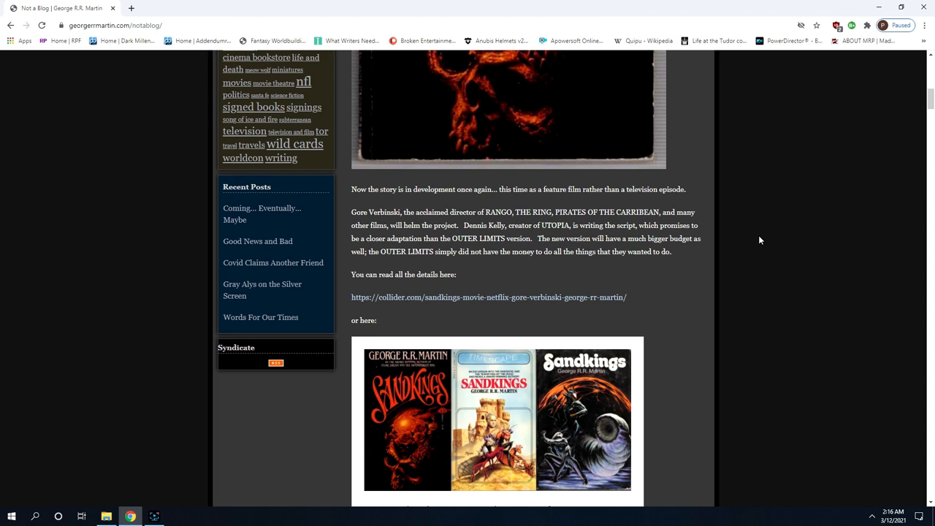
scroll("down", 3)
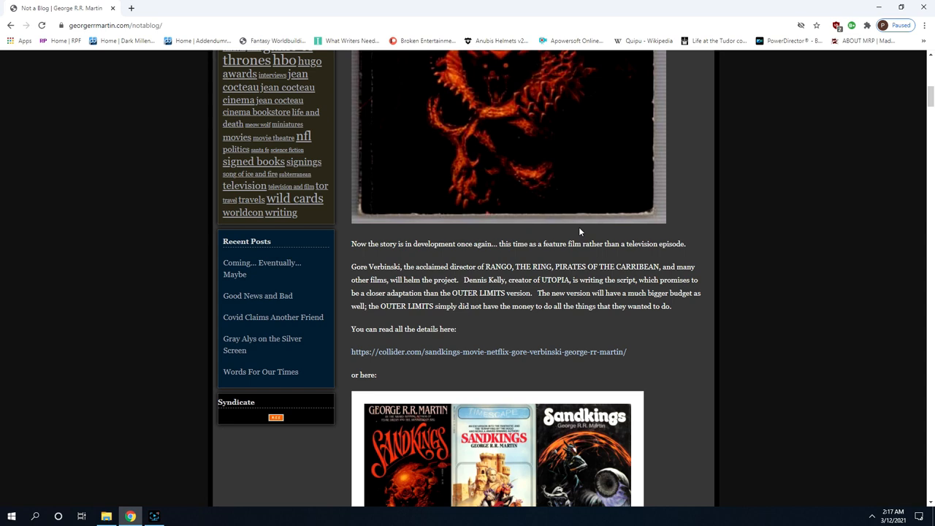